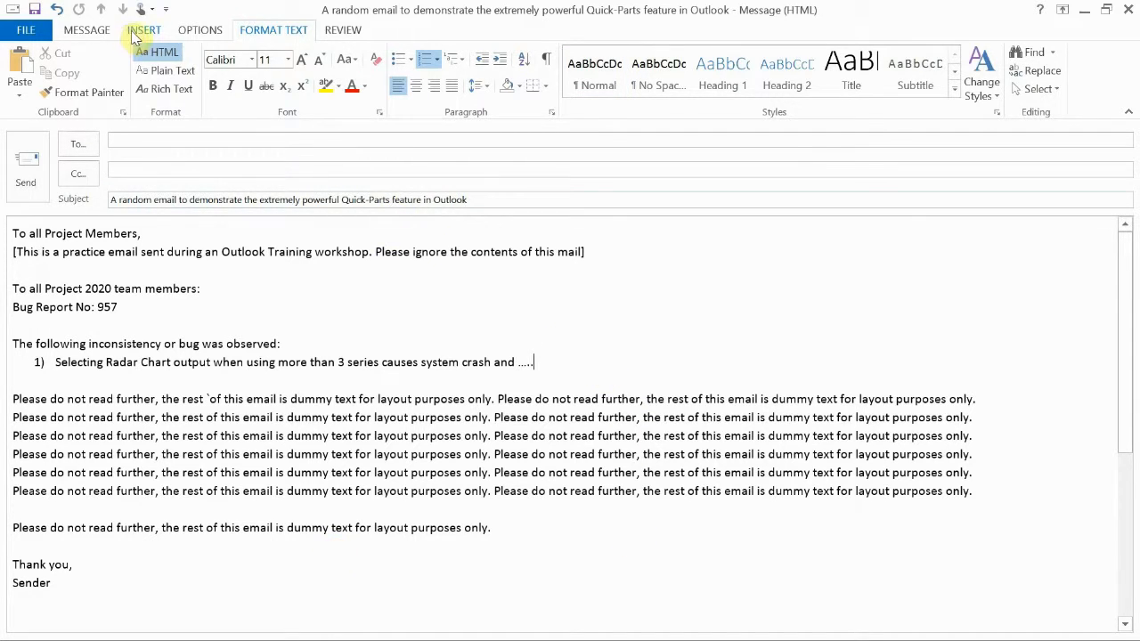
- Show the Insert ribbon and open its WordArt style gallery
left_click(144, 30)
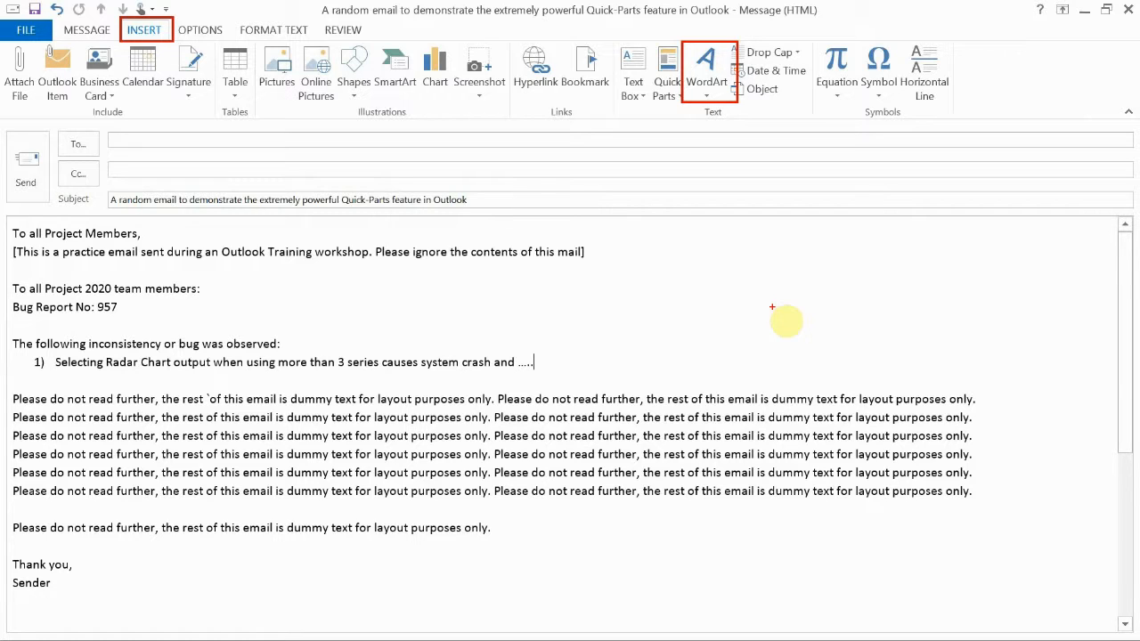
mouse_move(772, 306)
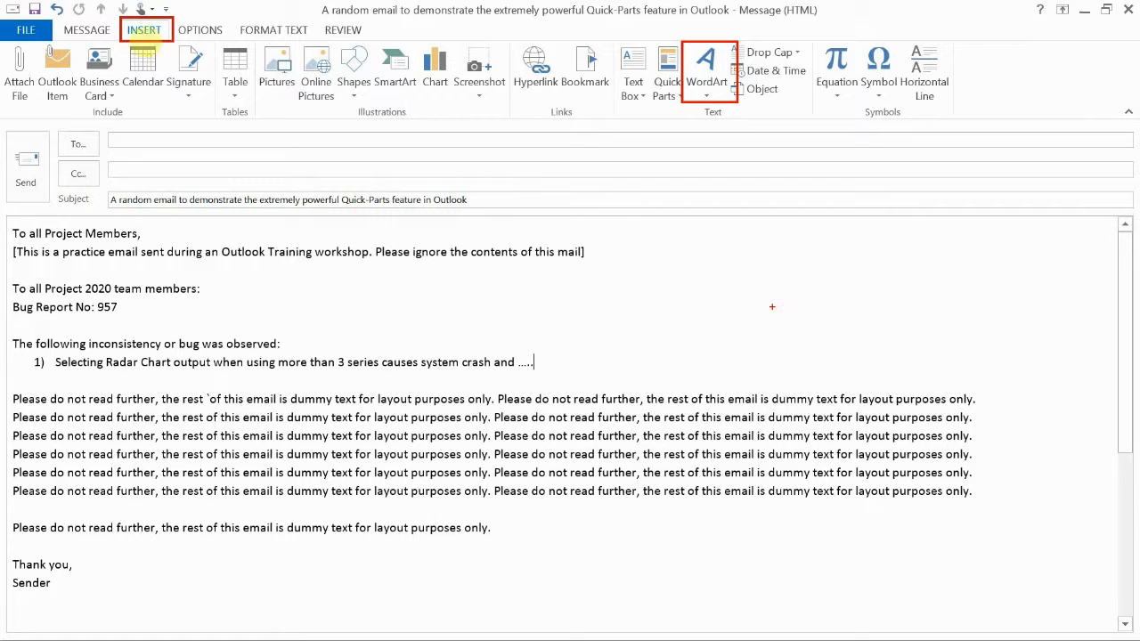
left_click(706, 67)
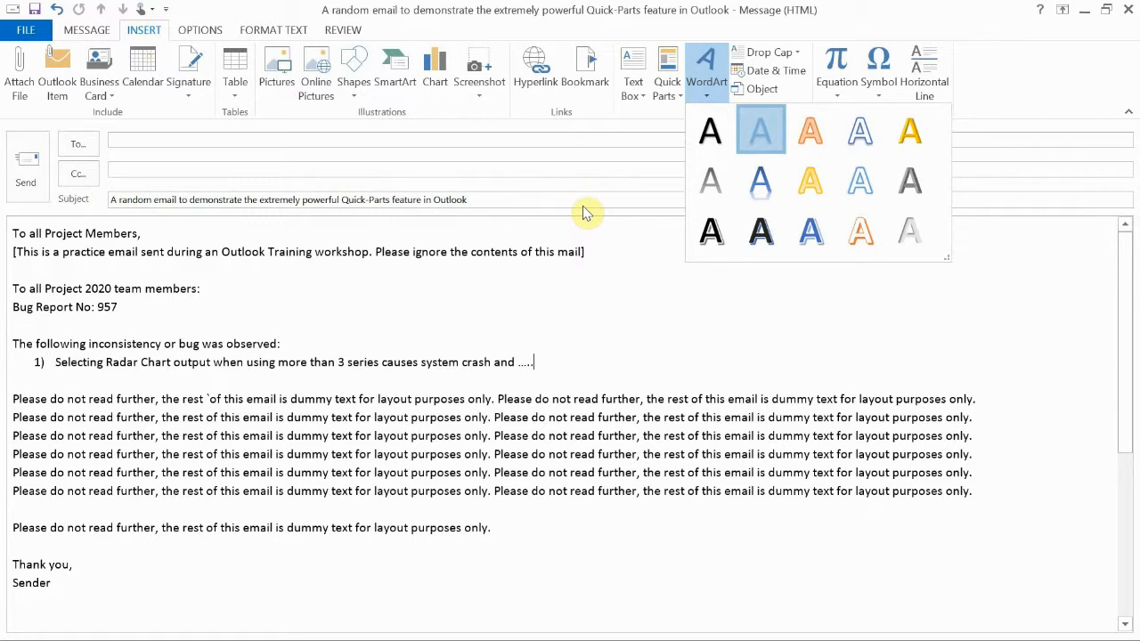
- Insert a styled DRAFT WordArt and make it light gray, size 80, bold, and diagonal
left_click(760, 129)
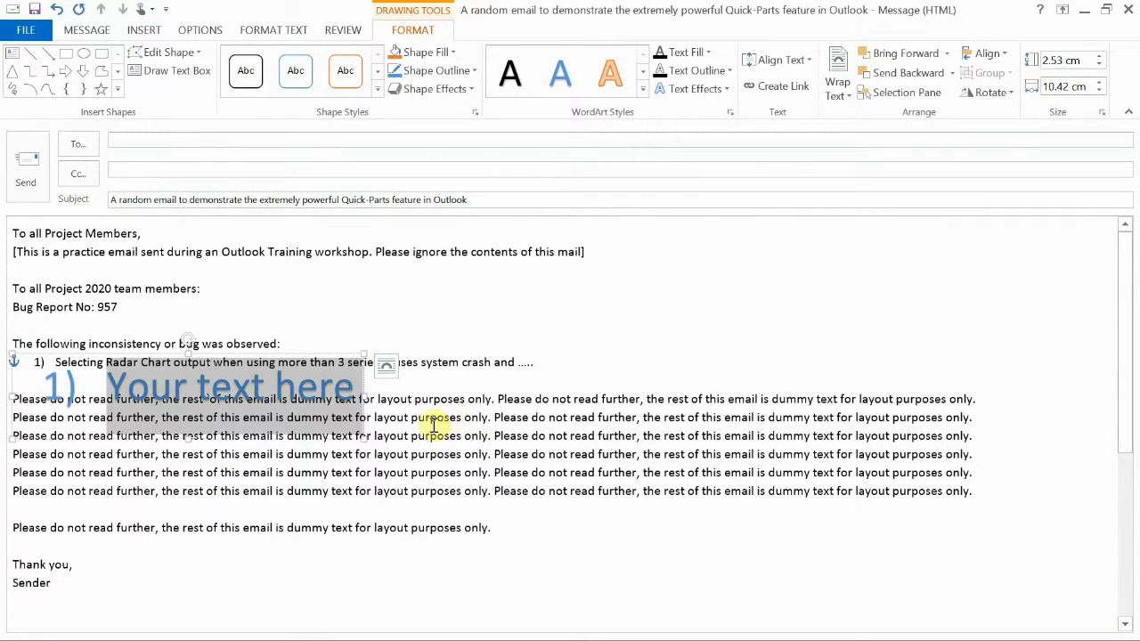
mouse_move(220, 351)
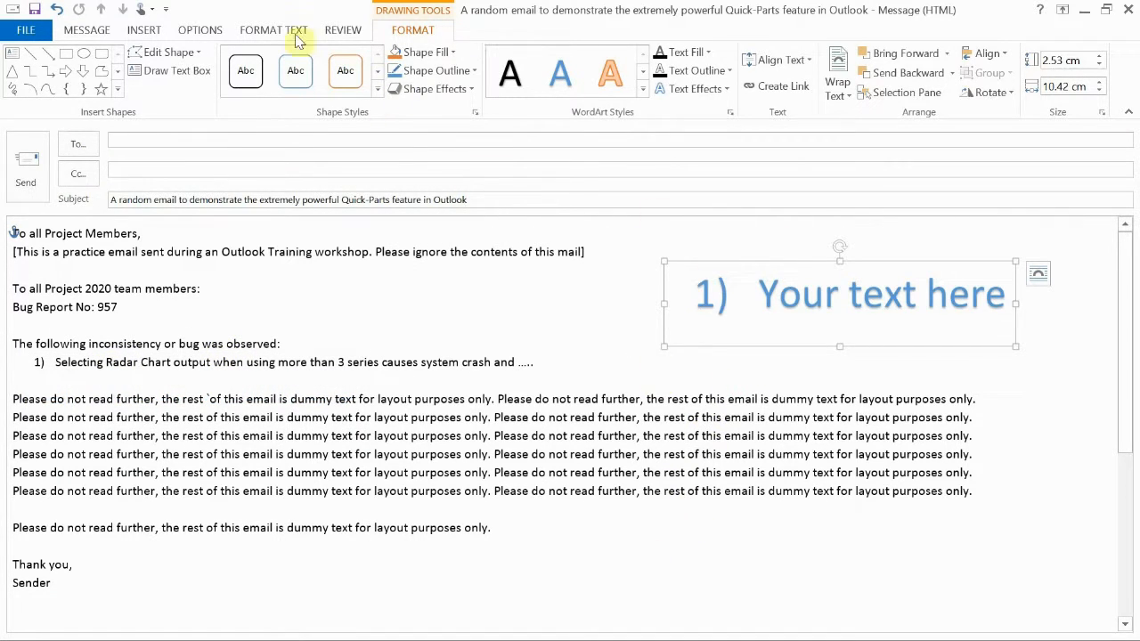
mouse_move(259, 40)
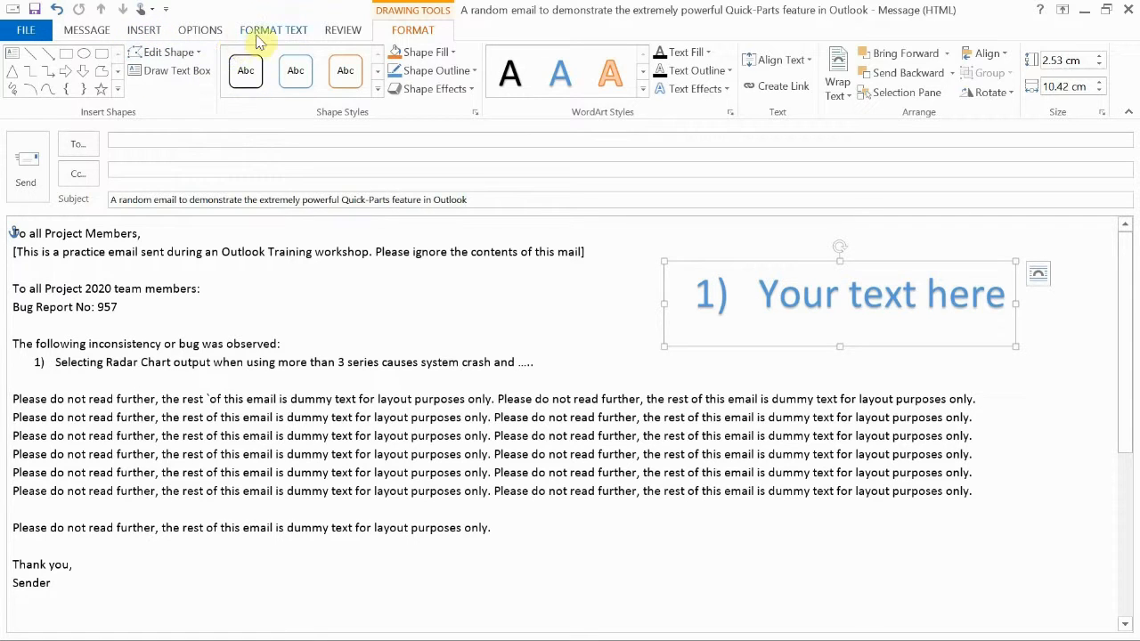
left_click(273, 29)
type("DRAFT")
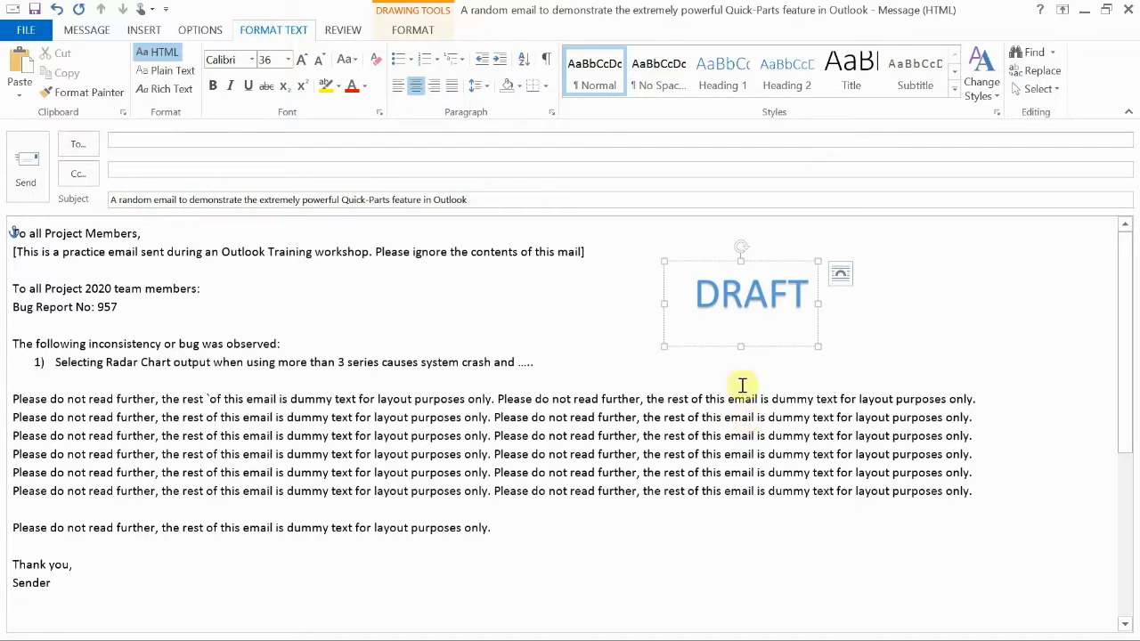
mouse_move(786, 265)
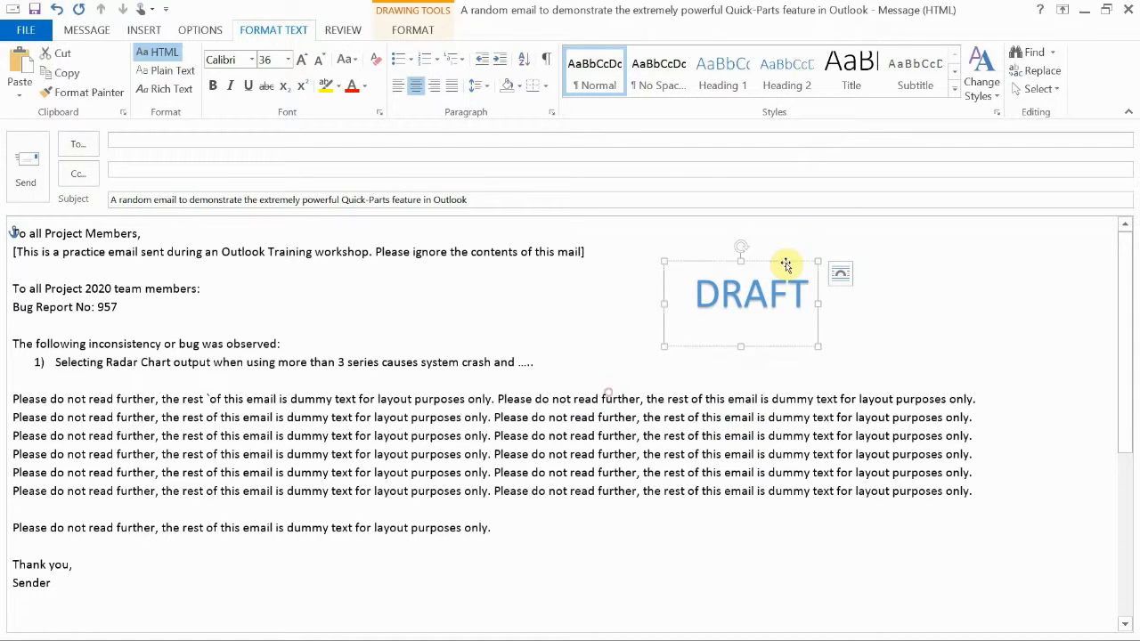
mouse_move(494, 113)
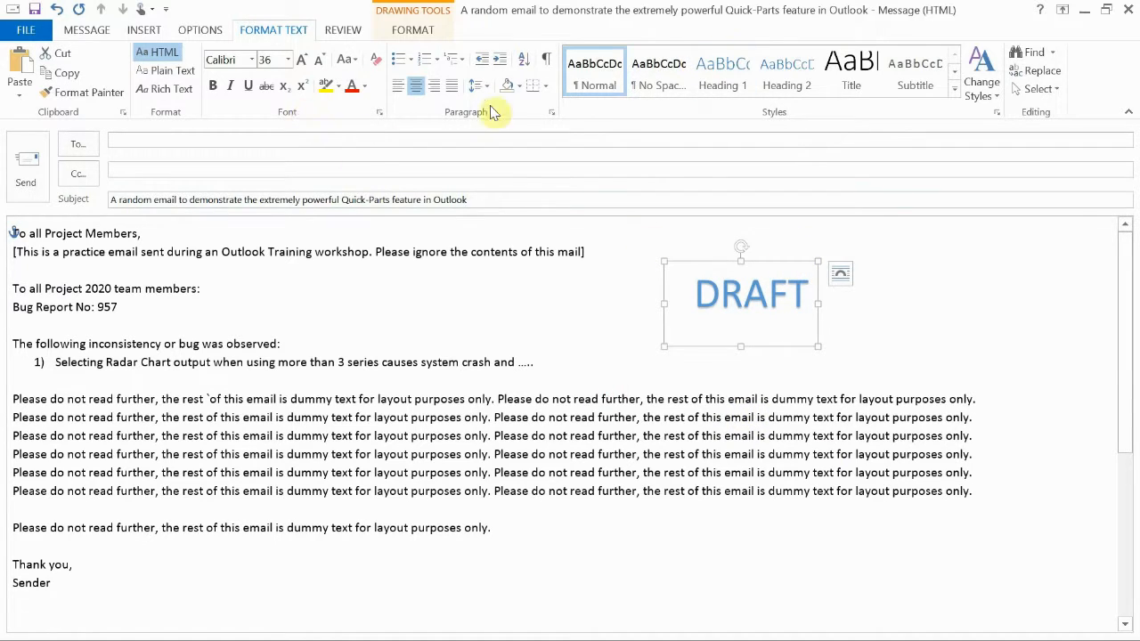
left_click(364, 85)
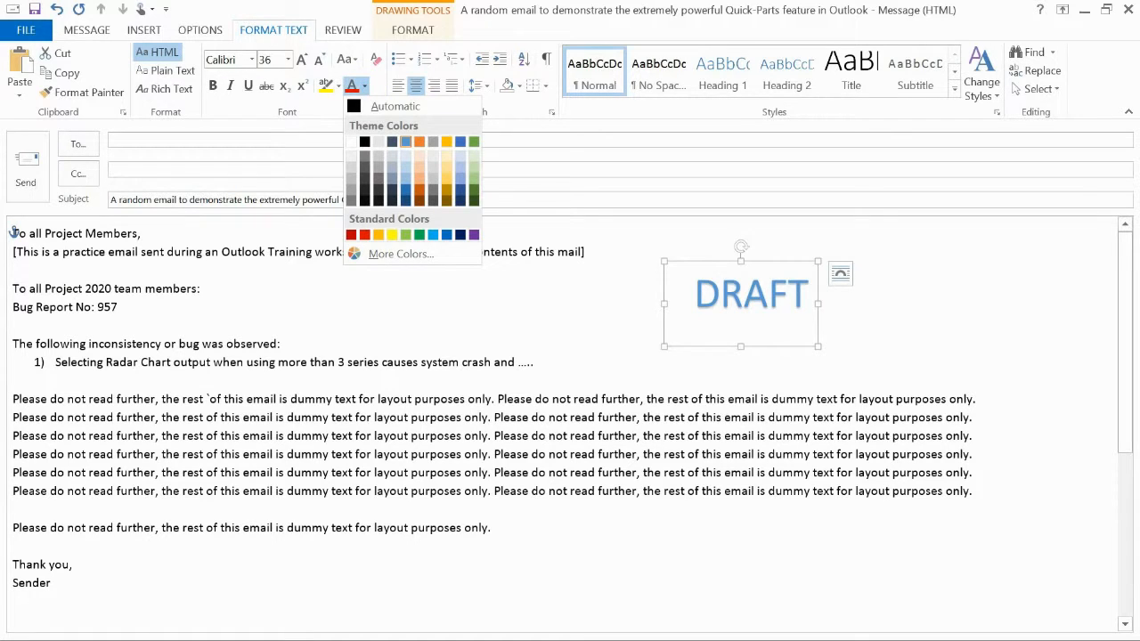
left_click(378, 162)
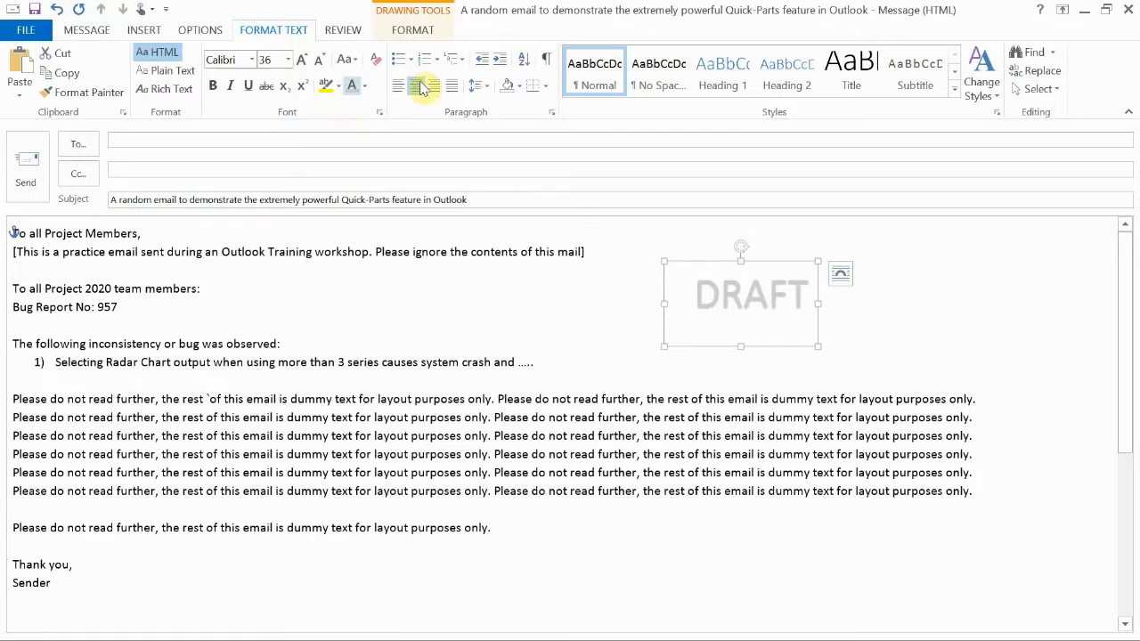
left_click(212, 86)
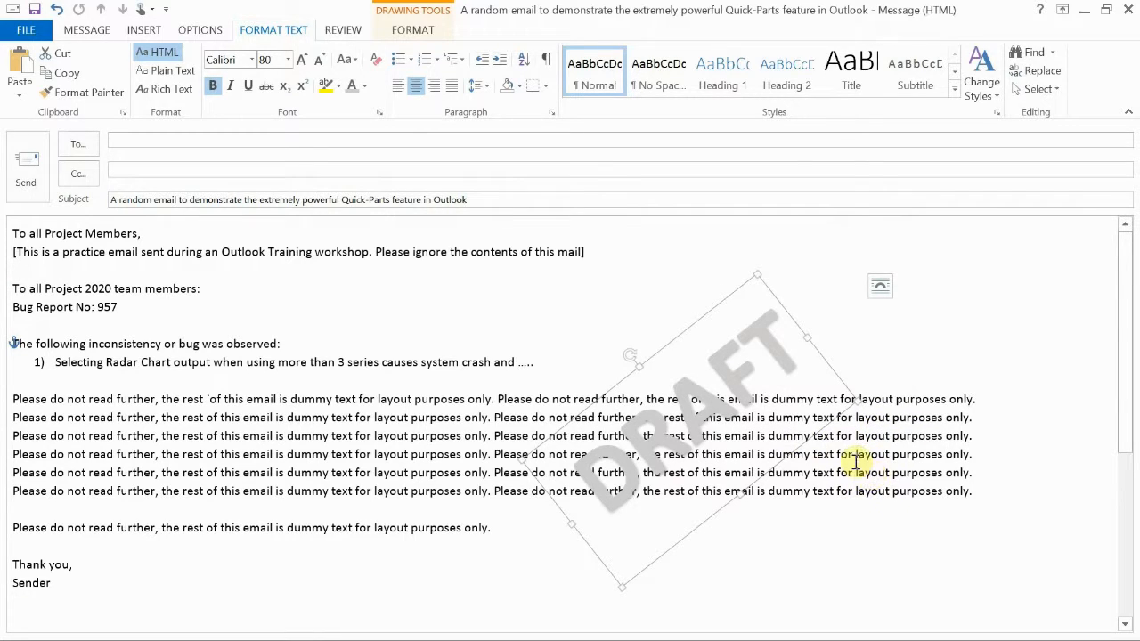
left_click(365, 84)
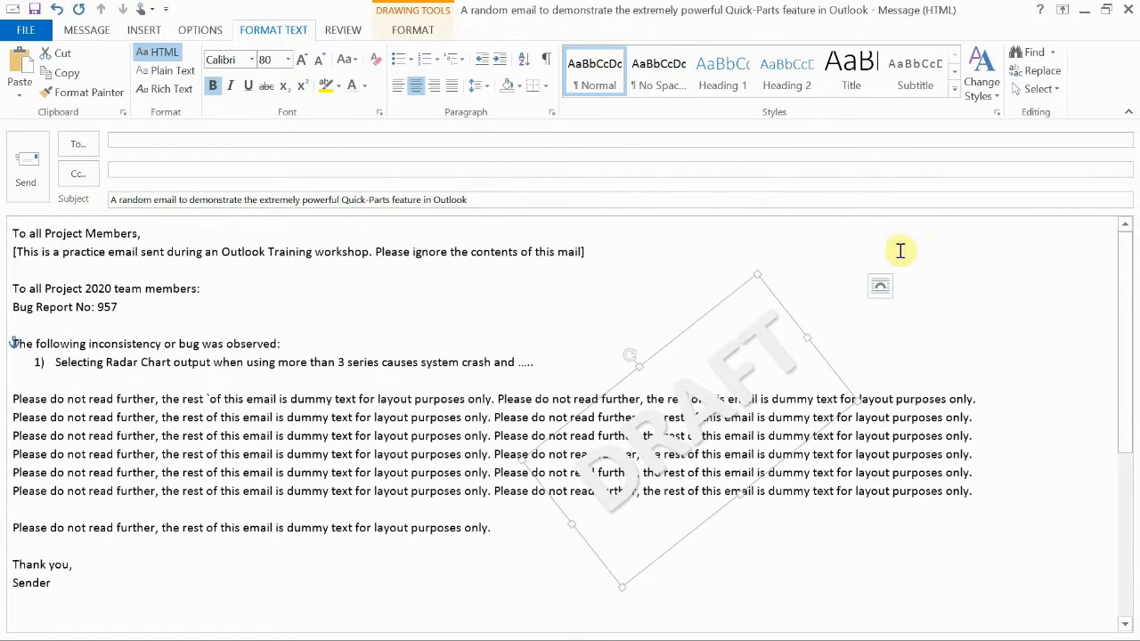
mouse_move(826, 218)
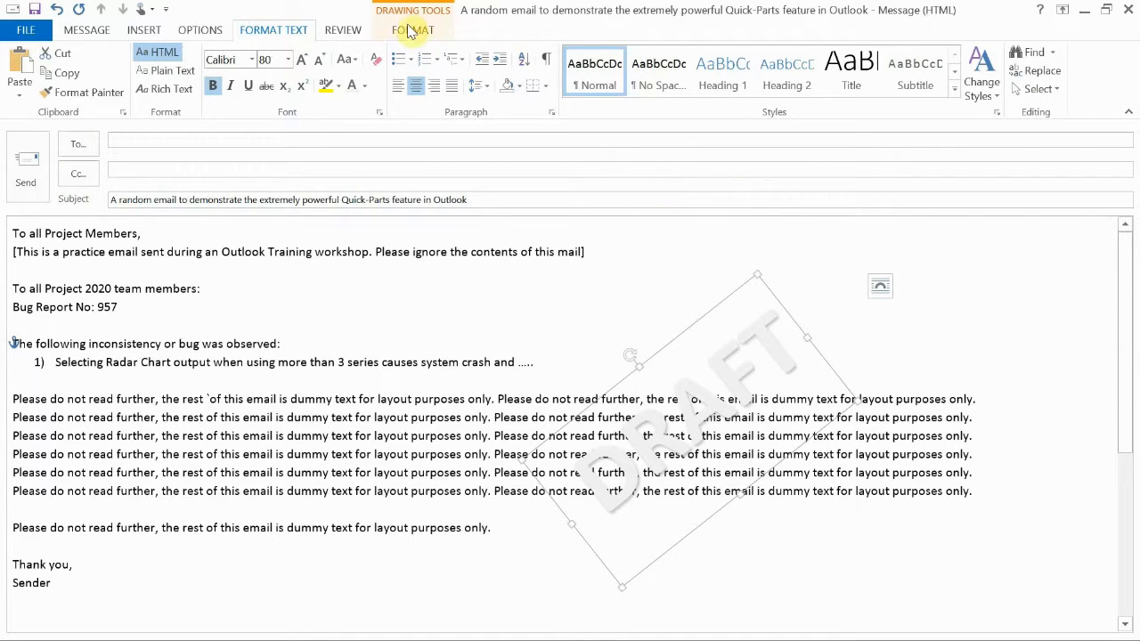
- Set the DRAFT WordArt's wrapping to Behind Text and move it lower in the body
left_click(412, 30)
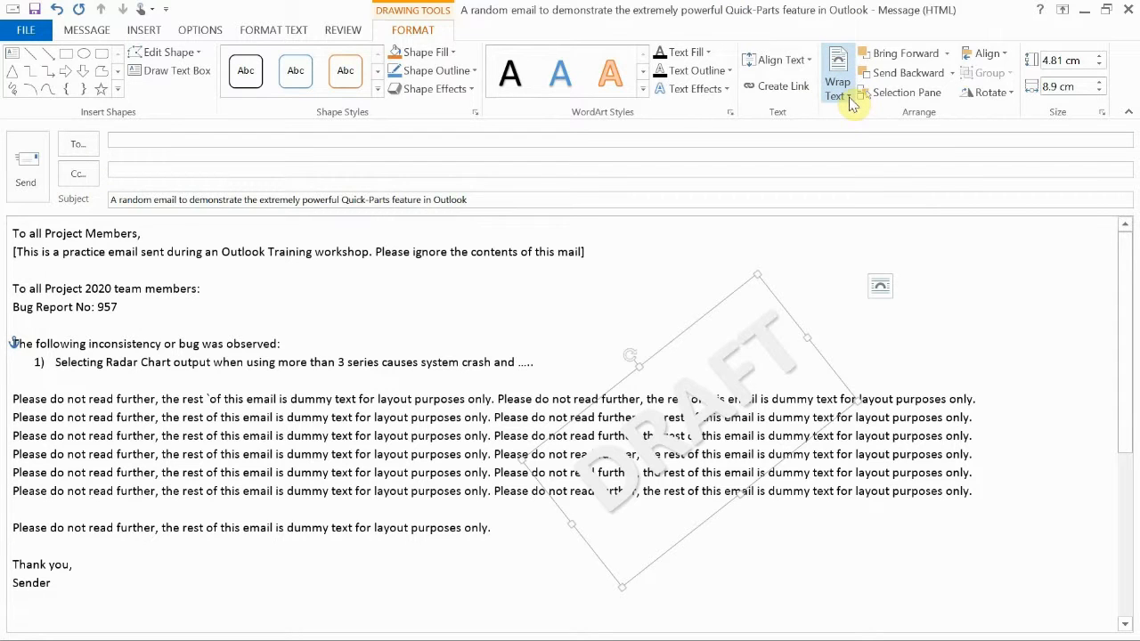
left_click(837, 72)
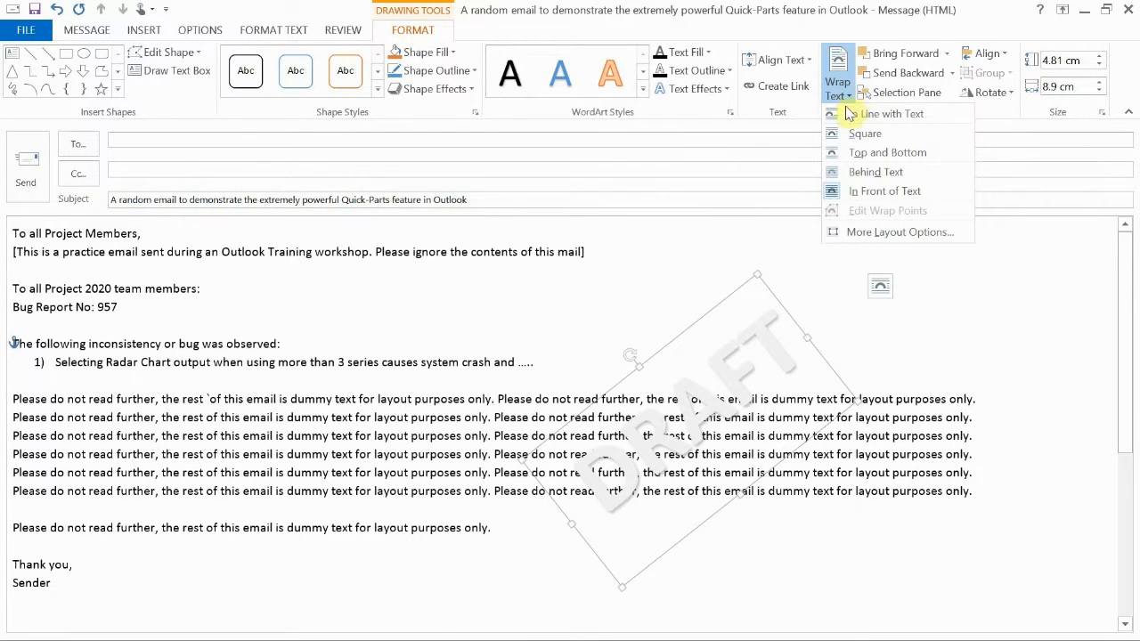
left_click(875, 171)
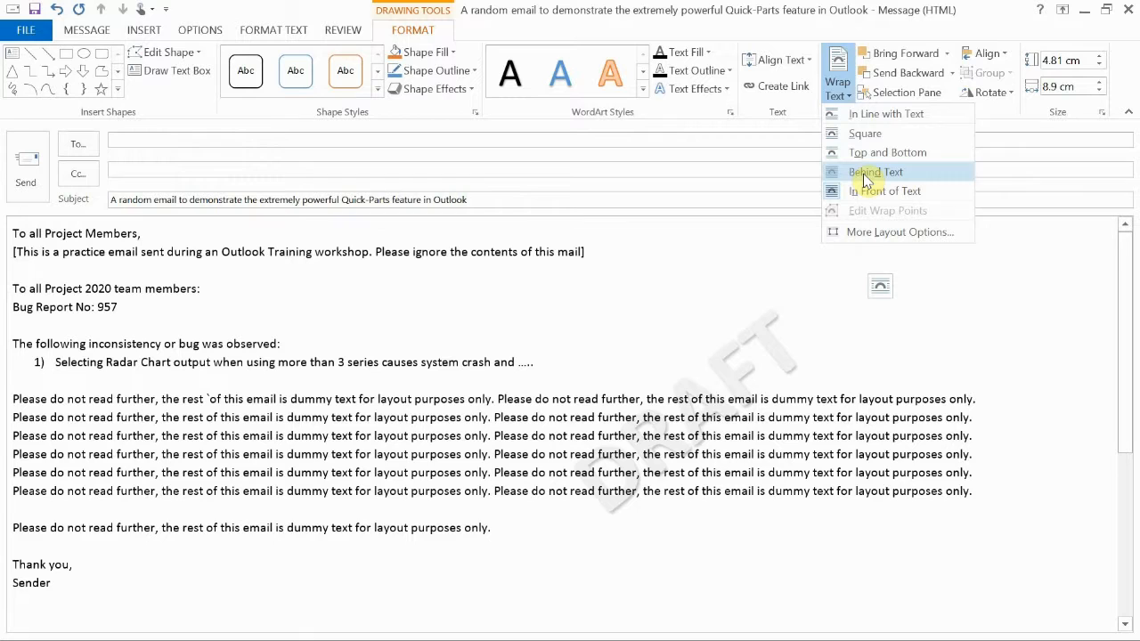
left_click(874, 171)
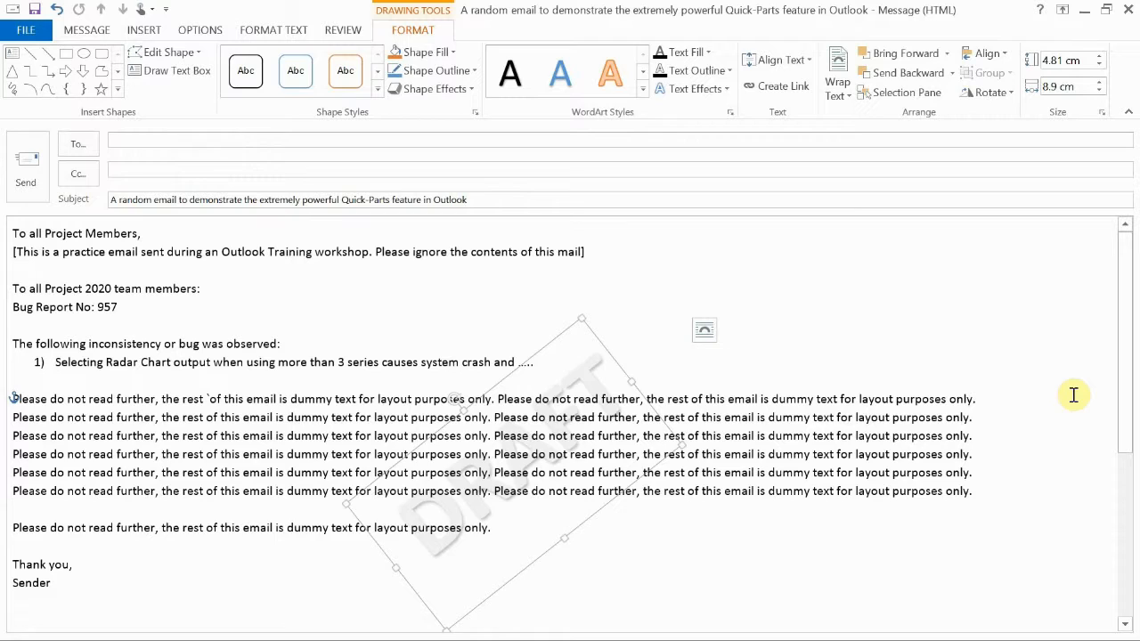
mouse_move(623, 271)
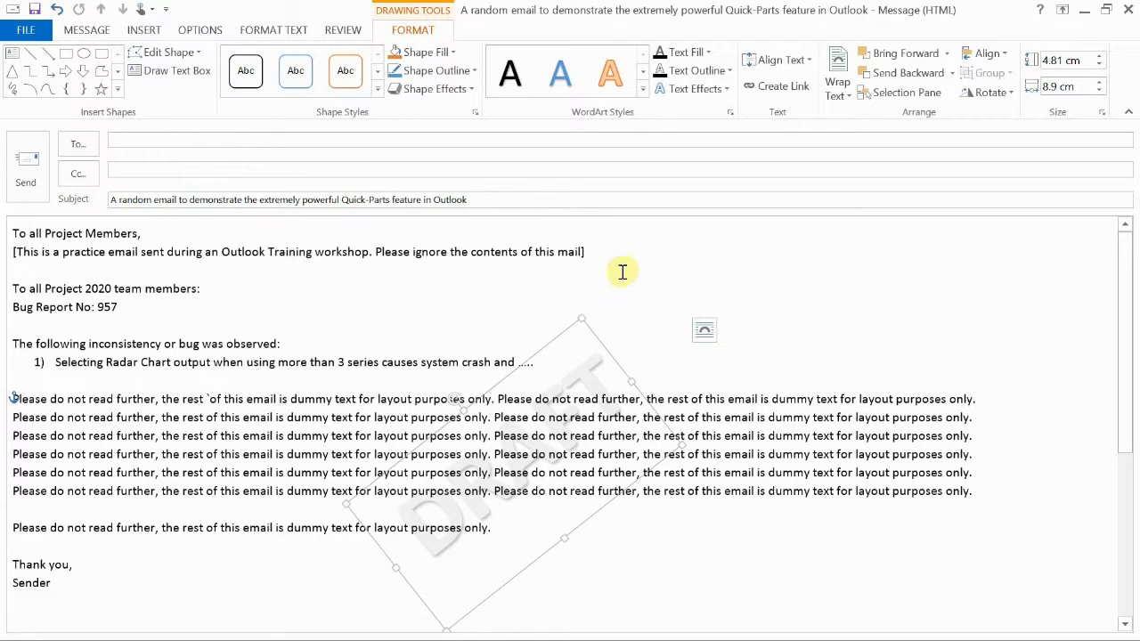
mouse_move(561, 337)
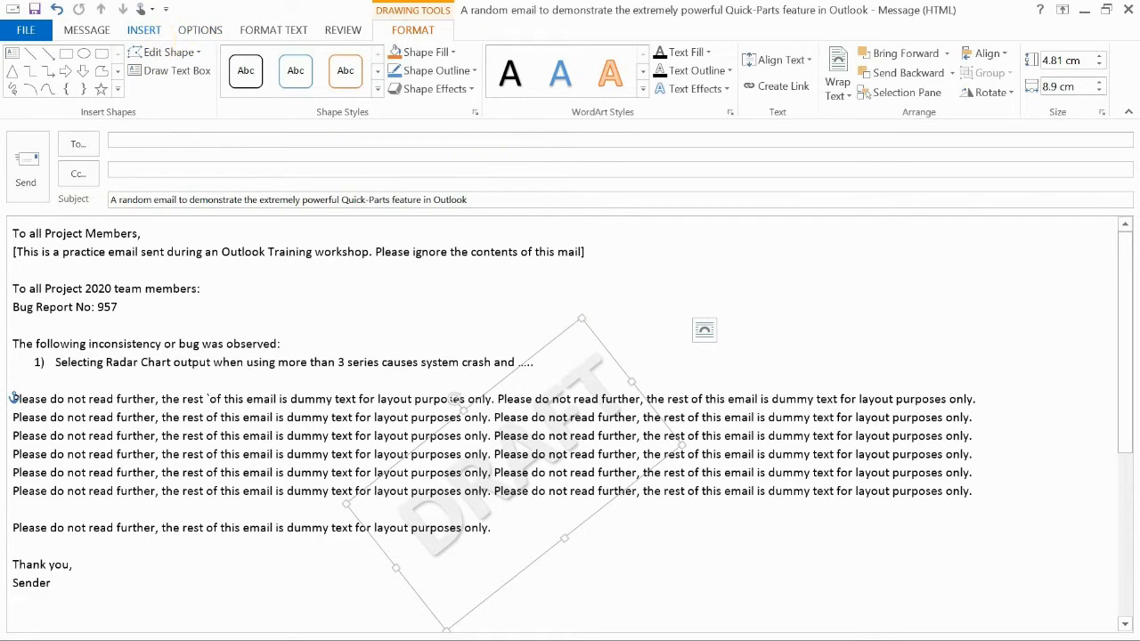
left_click(143, 29)
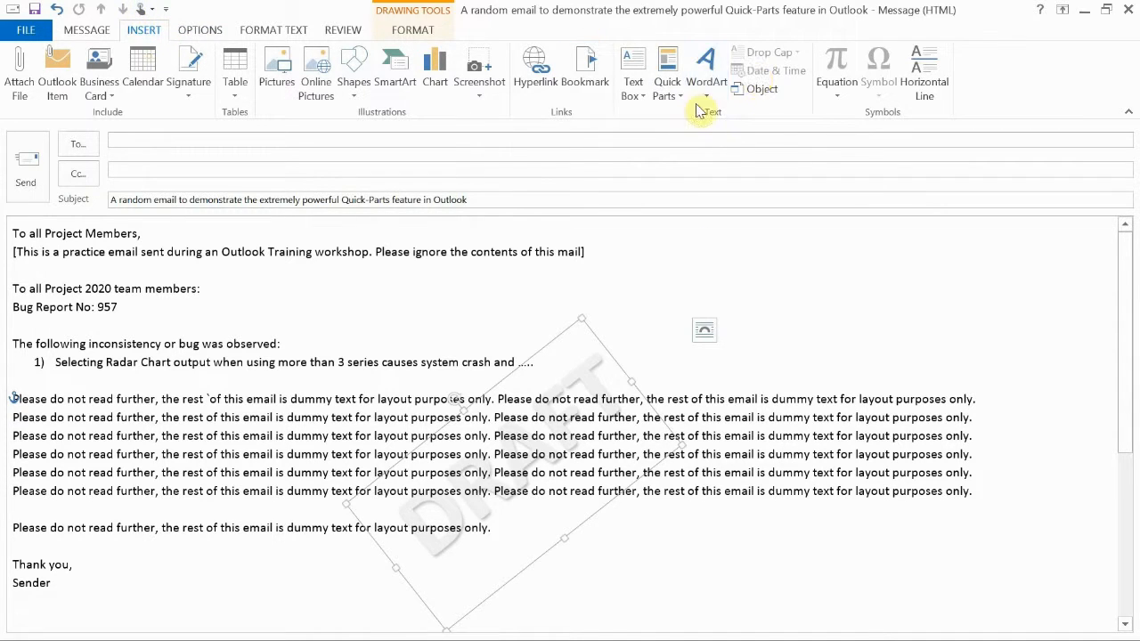
left_click(667, 71)
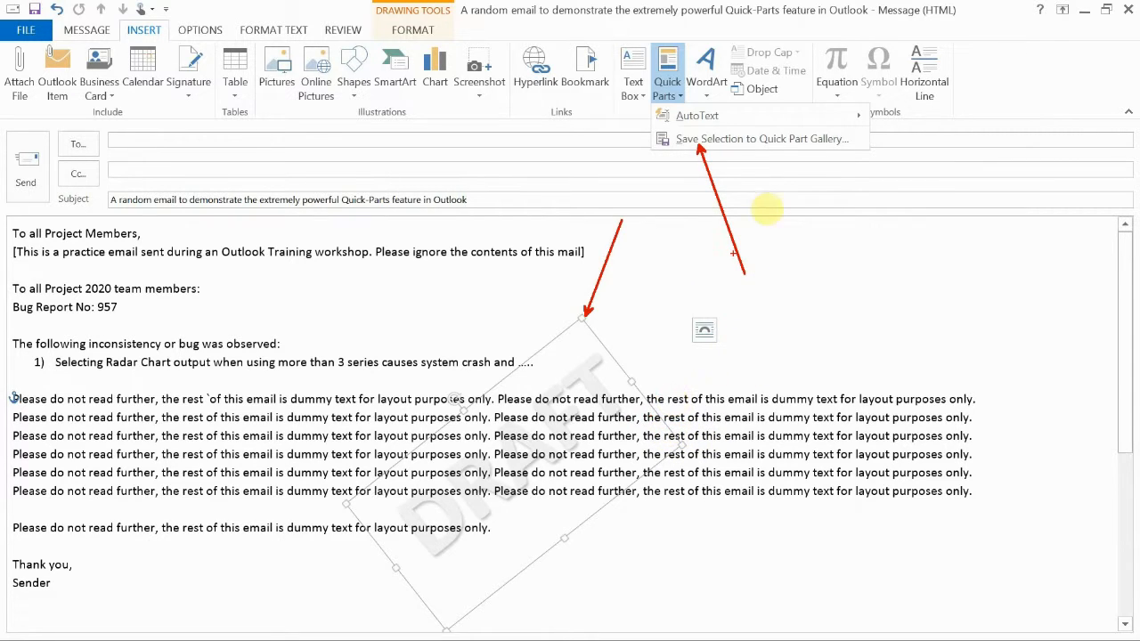
left_click(667, 72)
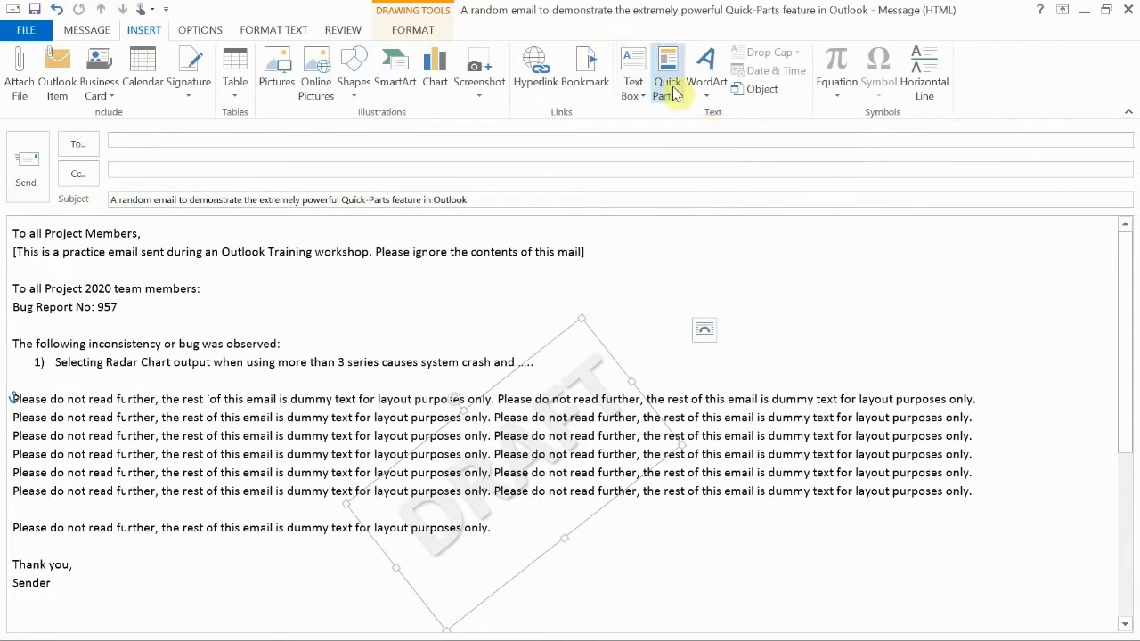
- Save the WordArt selection to the Quick Part gallery, renaming it from DRAFT to DRF
left_click(667, 71)
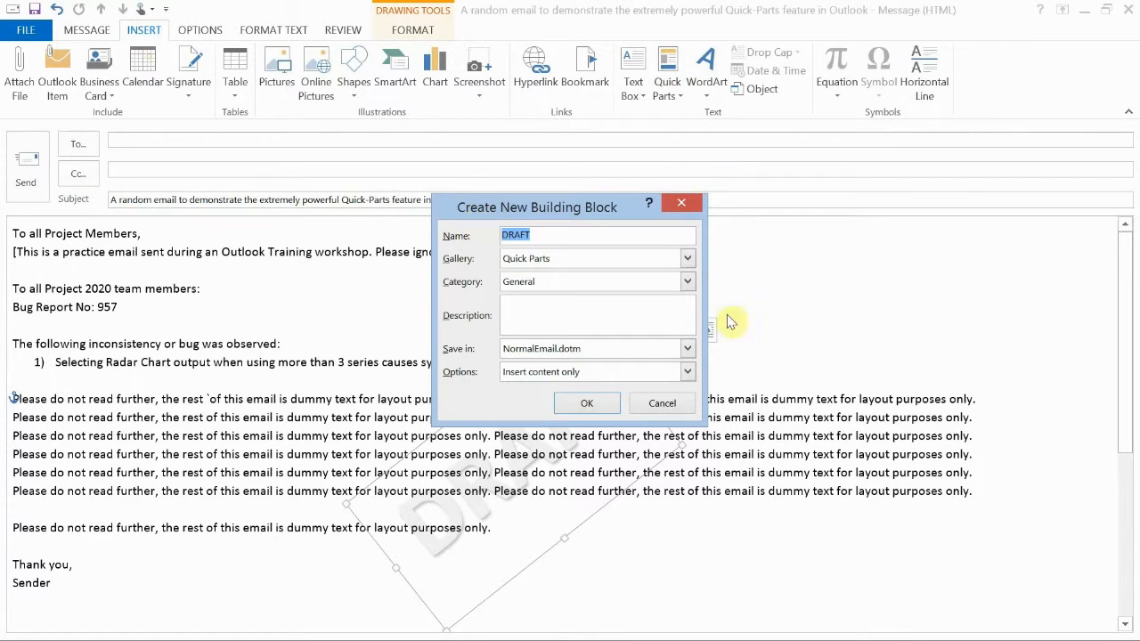
mouse_move(805, 470)
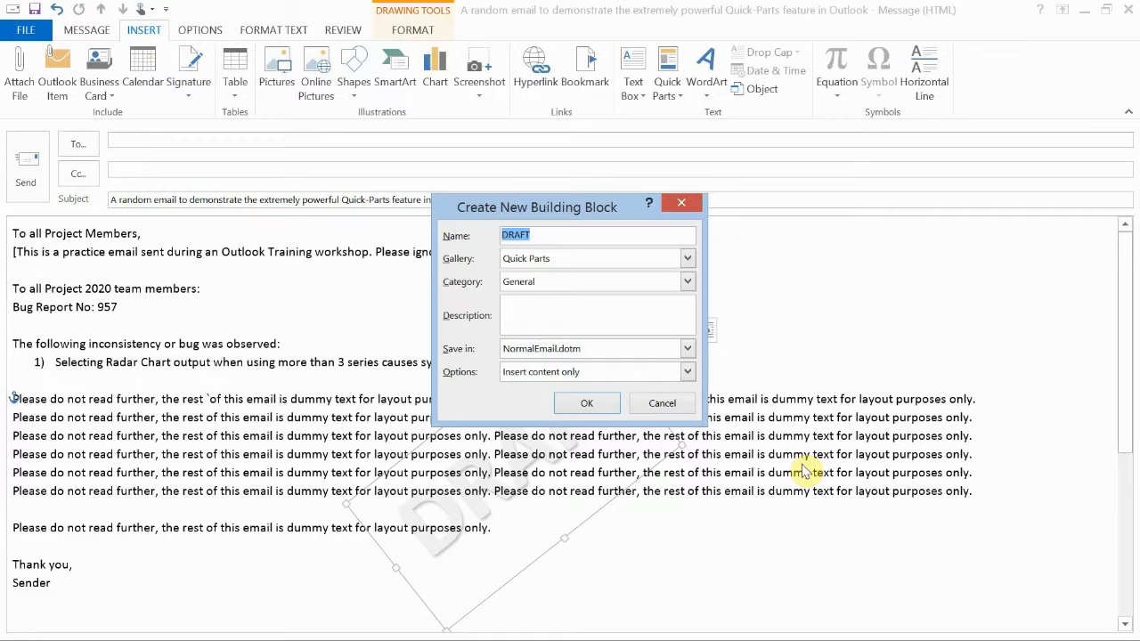
mouse_move(454, 222)
type("DR")
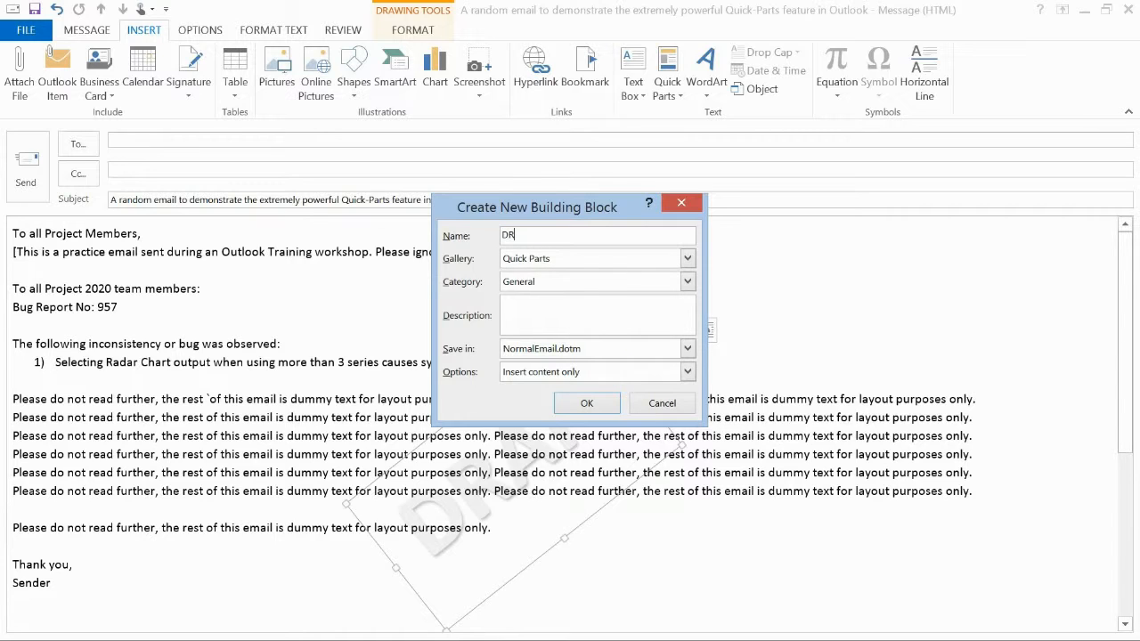
type("F")
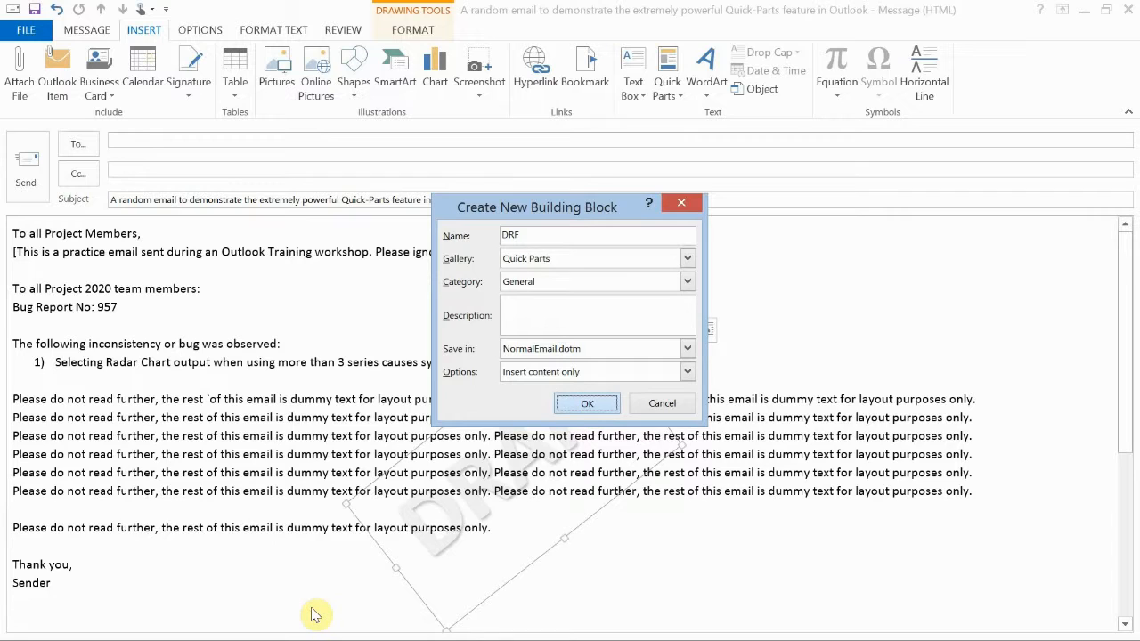
- Confirm saving the DRF quick part, then reinsert it into the message body
left_click(585, 403)
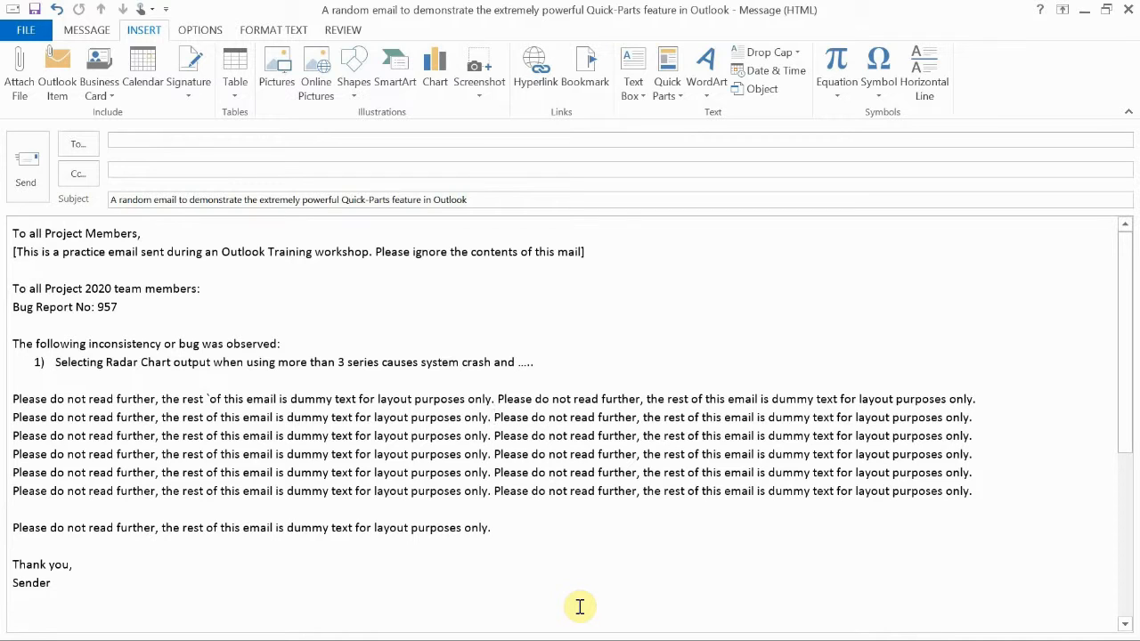
mouse_move(633, 300)
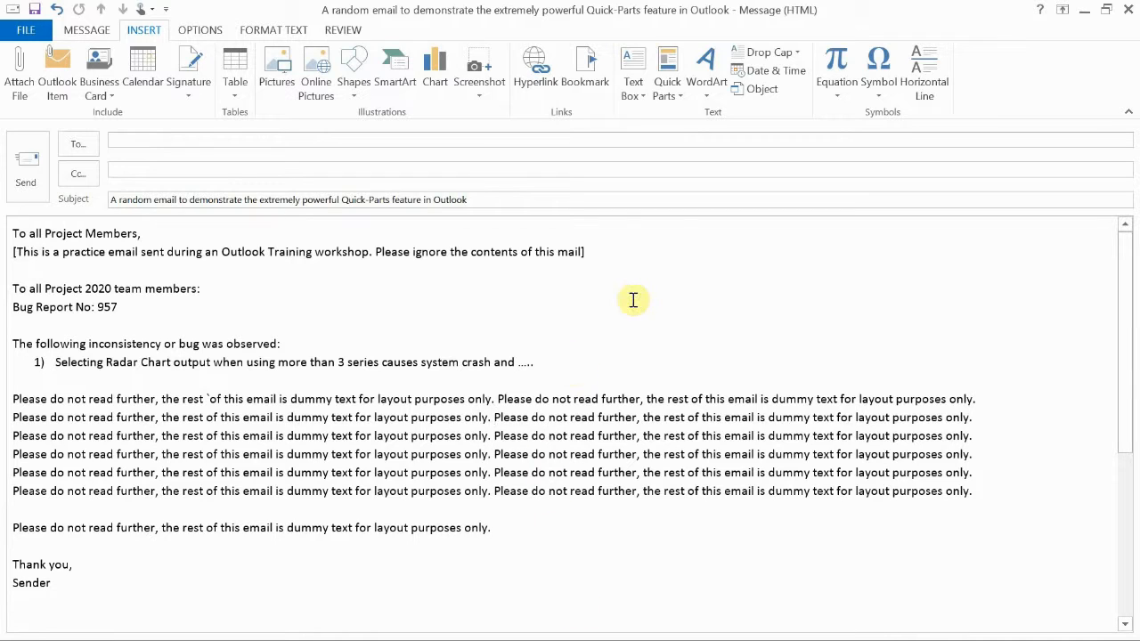
left_click(667, 71)
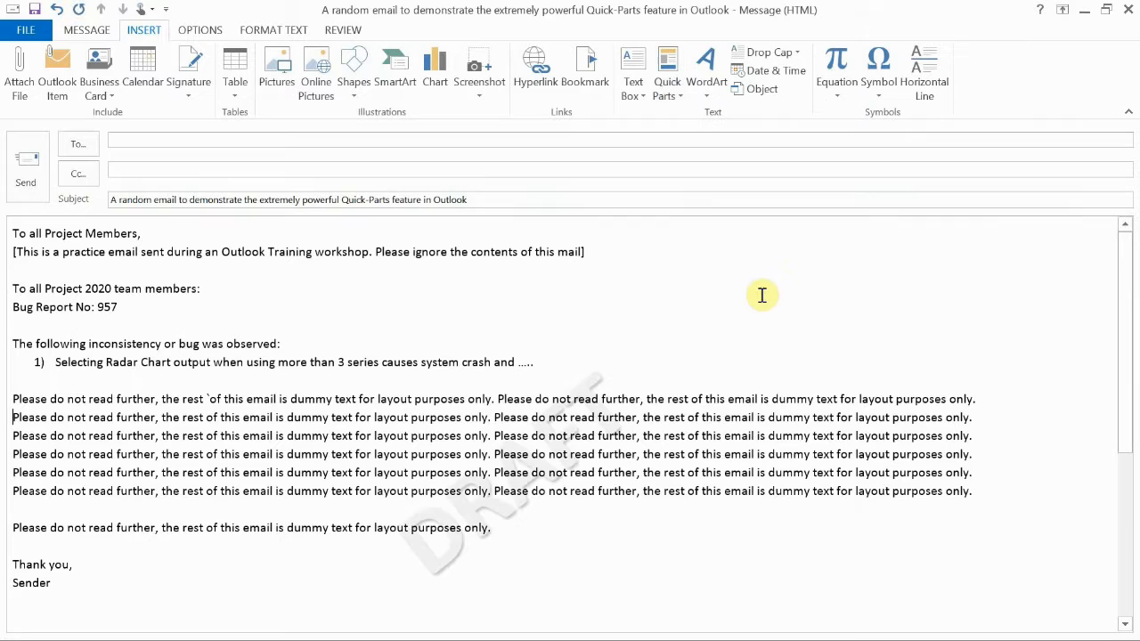
mouse_move(887, 197)
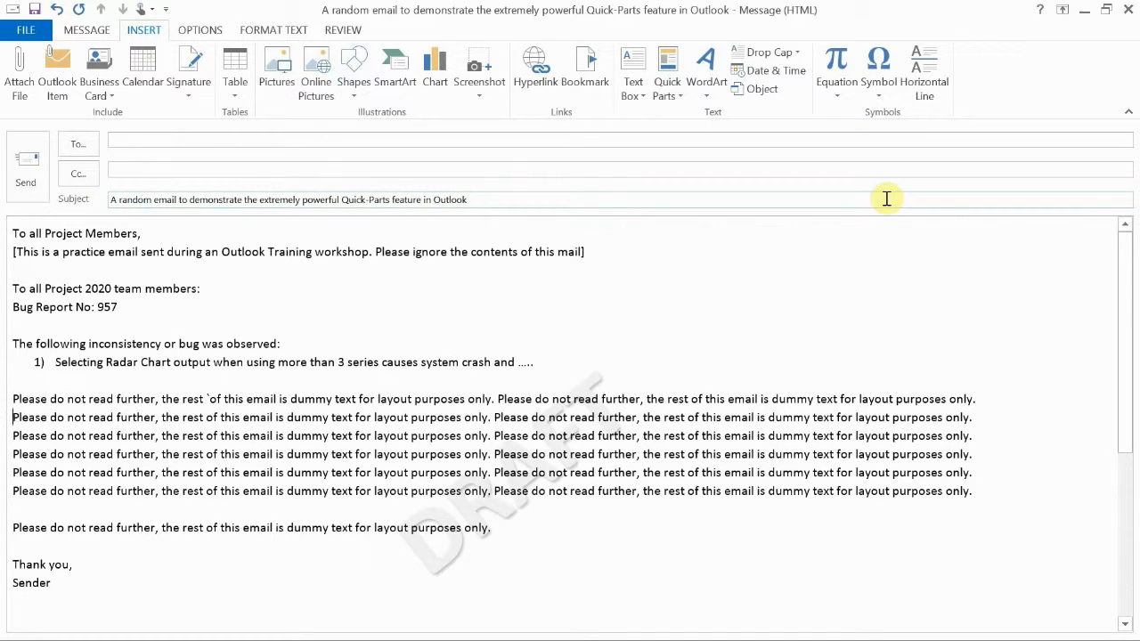